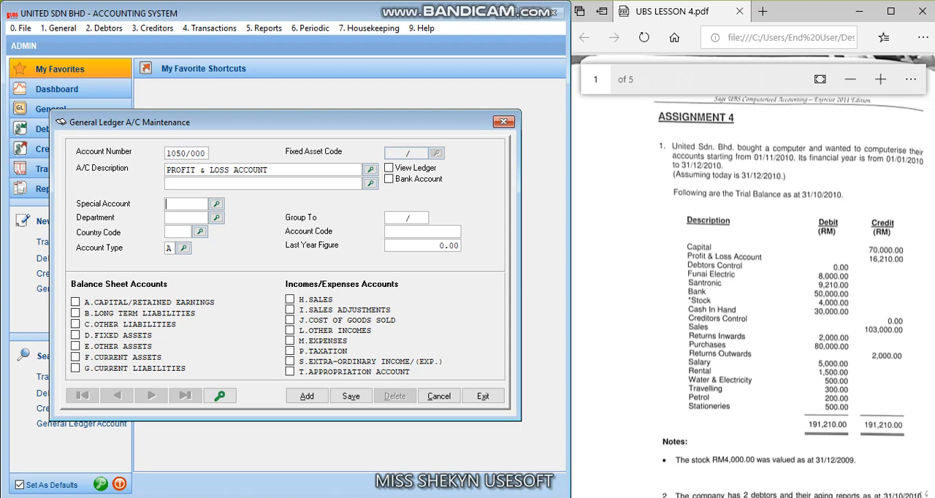
mouse_move(666, 253)
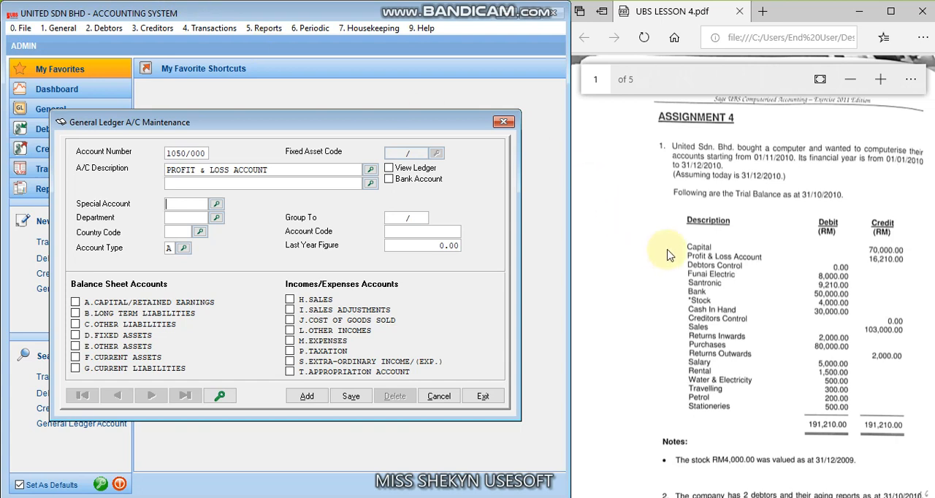
mouse_move(683, 264)
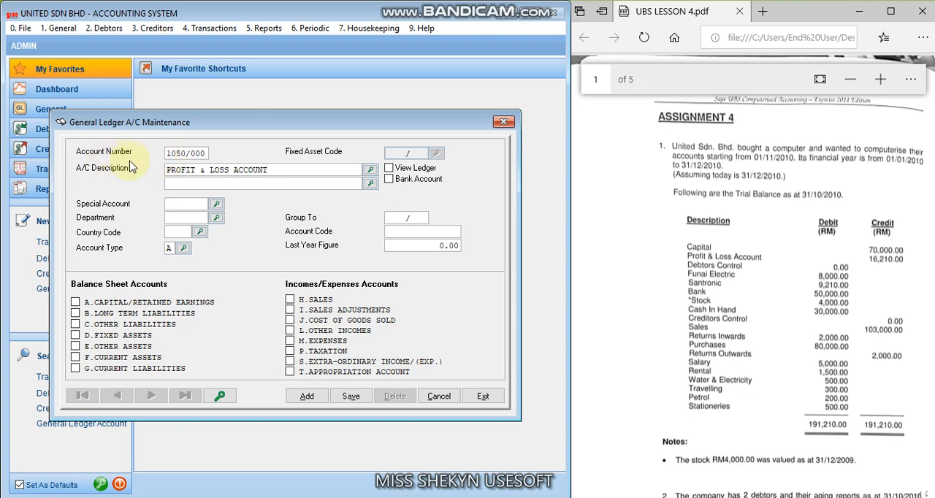
mouse_move(146, 162)
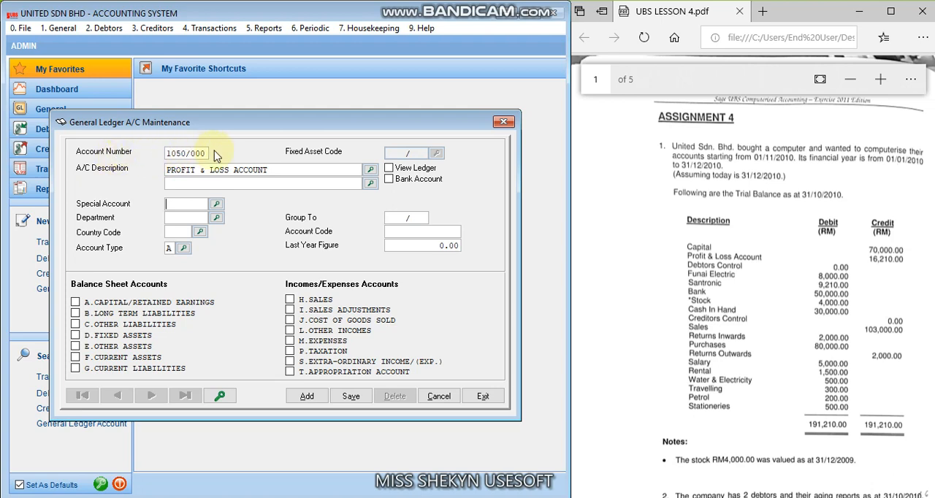
mouse_move(148, 160)
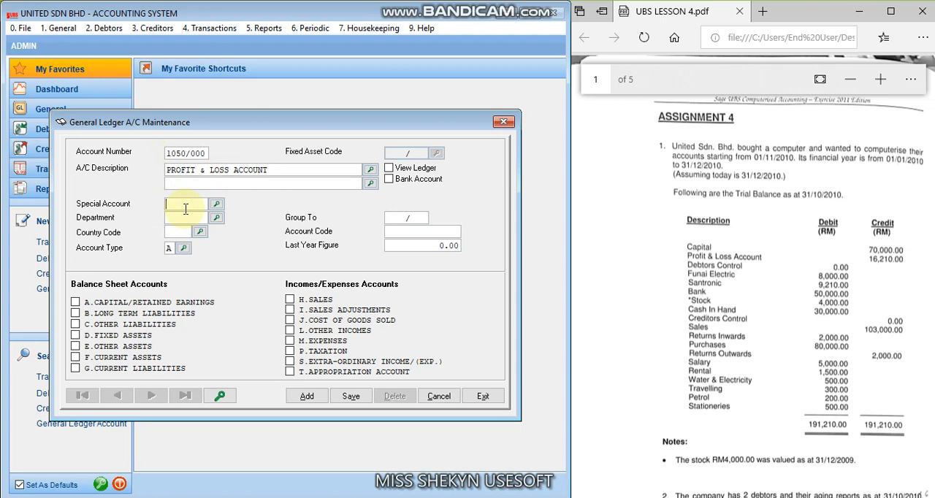
Give account 1050/000 Profit & Loss Account special code PA and save it.
text(PA)
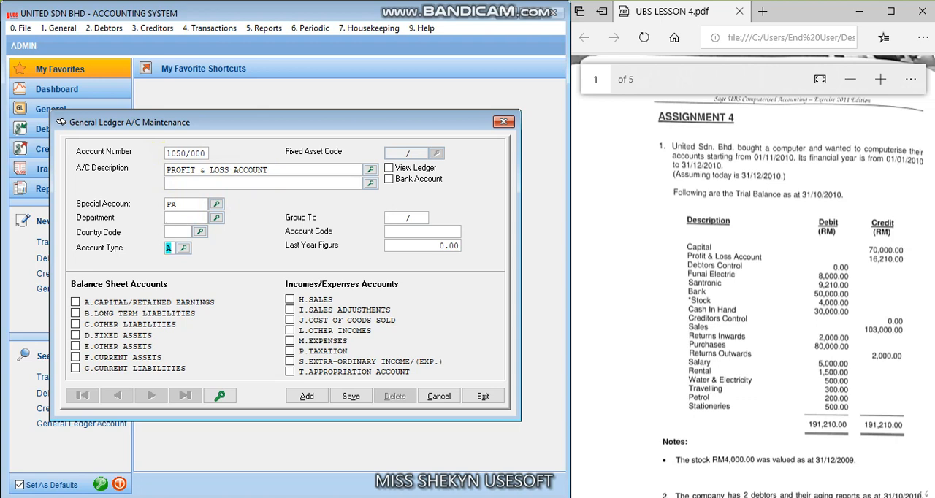
click(423, 244)
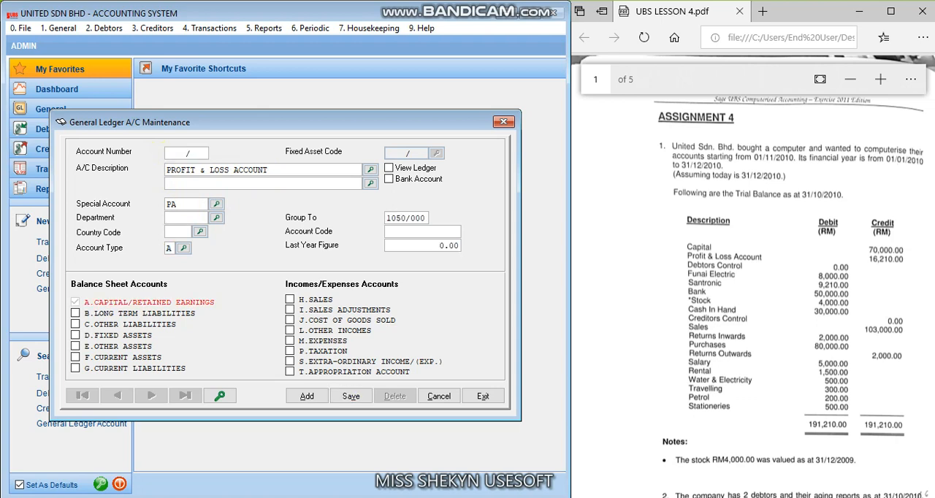
Save account 3000/000 'DEBTORS CONTROL' as a type F current asset.
text(3000)
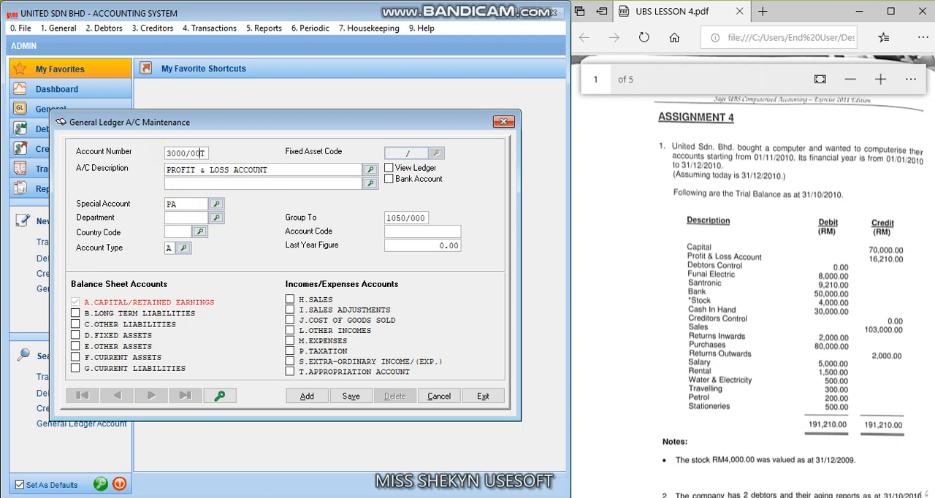
text(L)
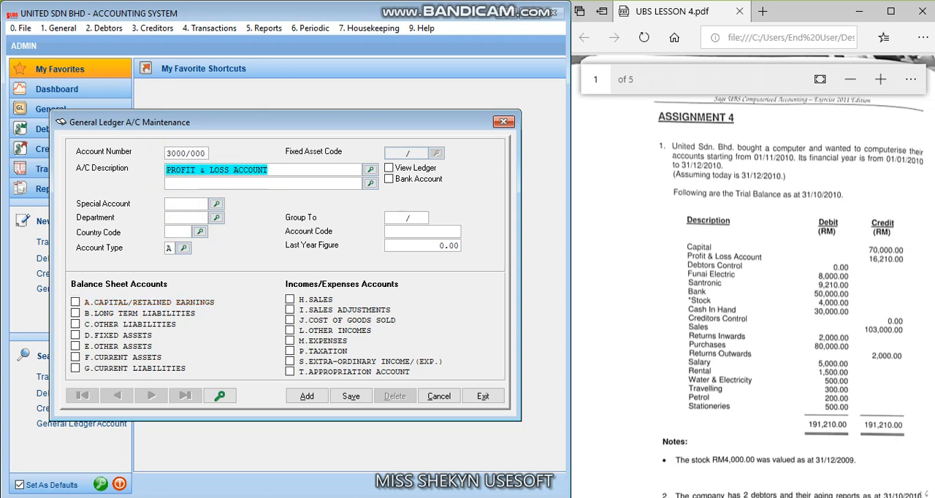
text(DEBTORS)
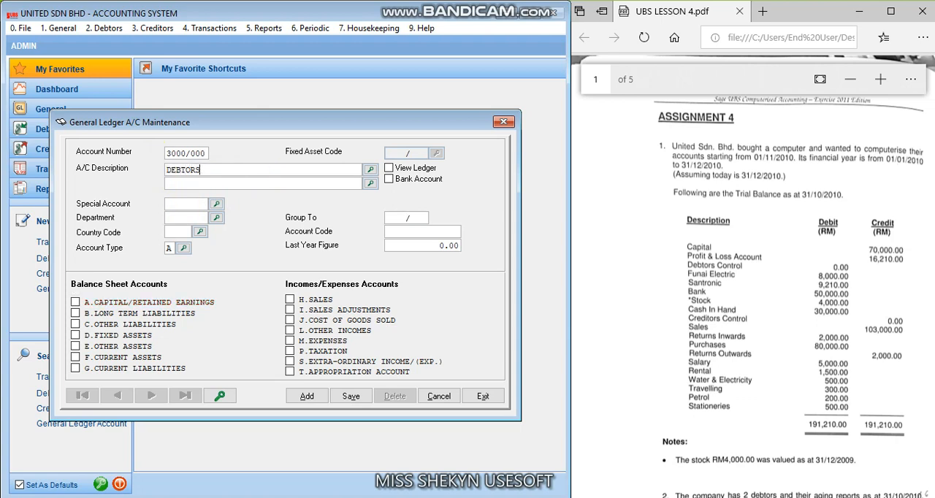
text(CONTROL)
click(170, 248)
text(F)
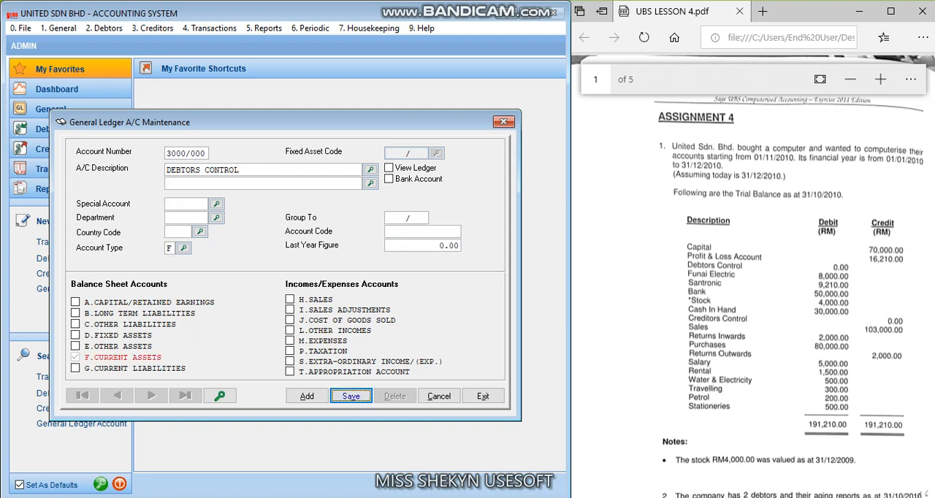
click(351, 396)
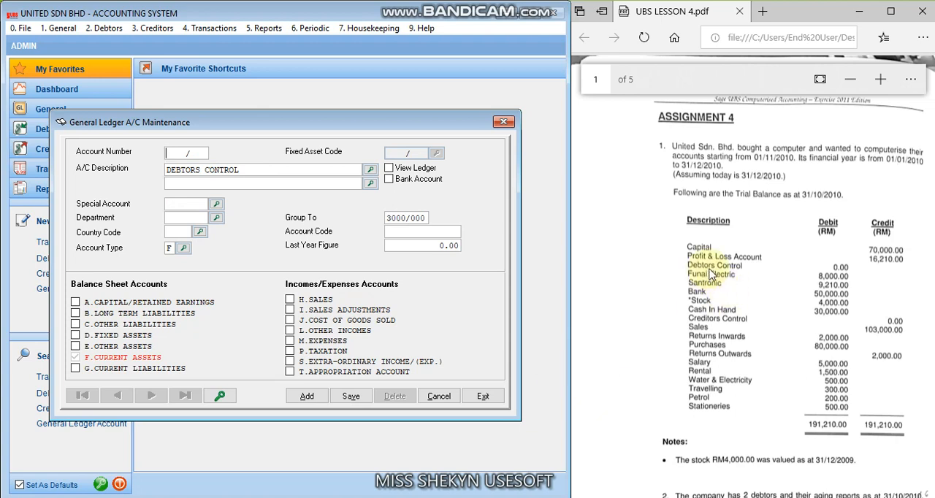
mouse_move(716, 273)
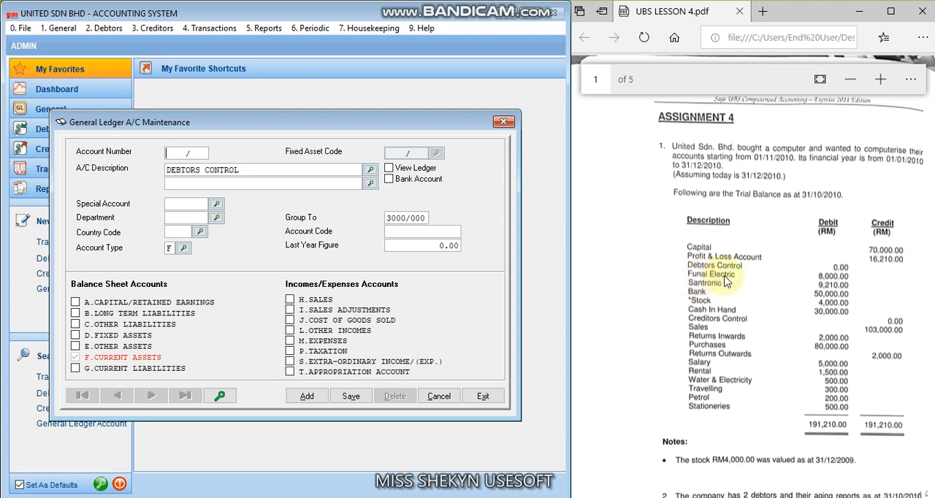
mouse_move(709, 291)
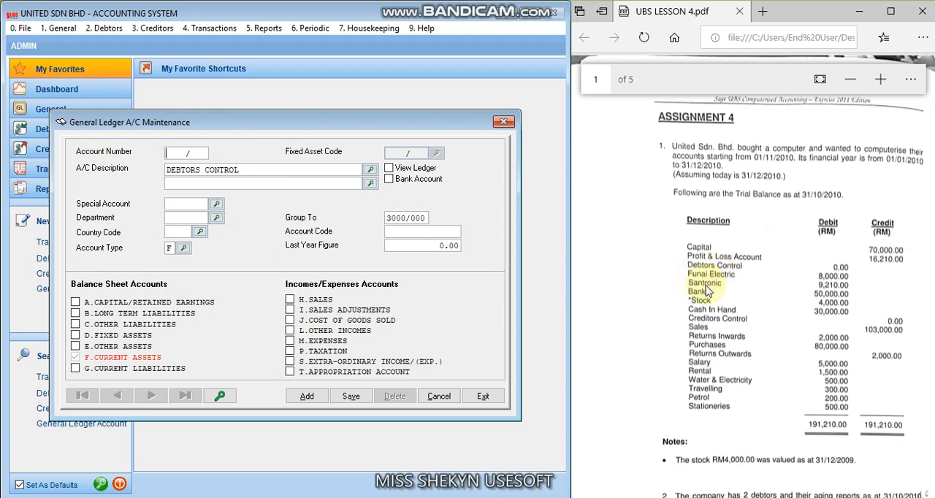
mouse_move(104, 28)
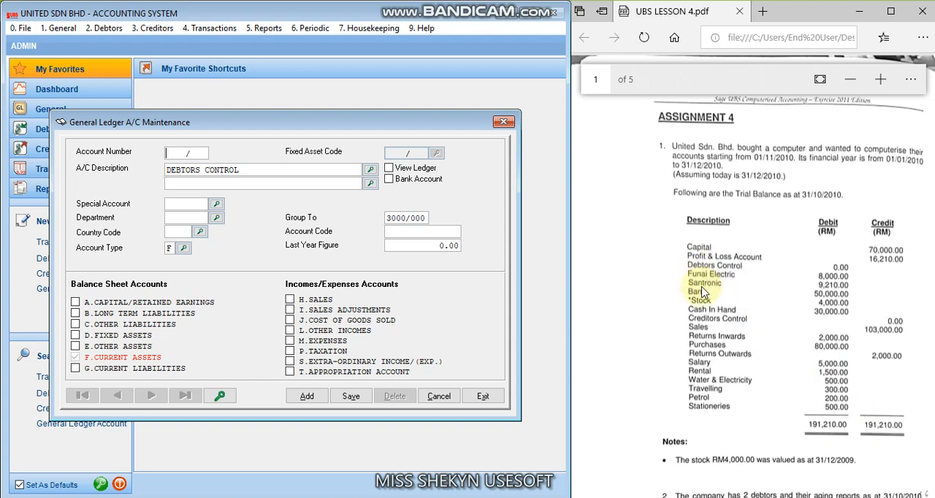
mouse_move(665, 298)
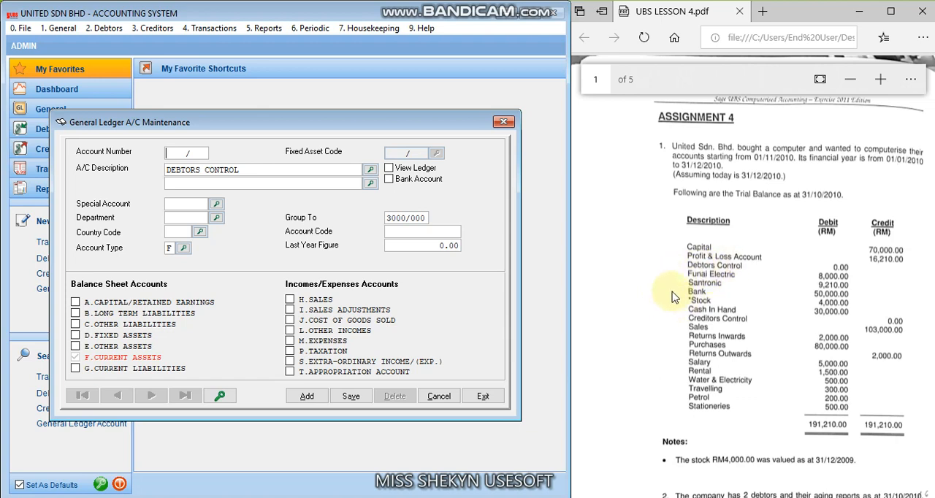
Begin entering account number 3010/000 for the Bank account.
text(3d)
click(263, 169)
text(BANK)
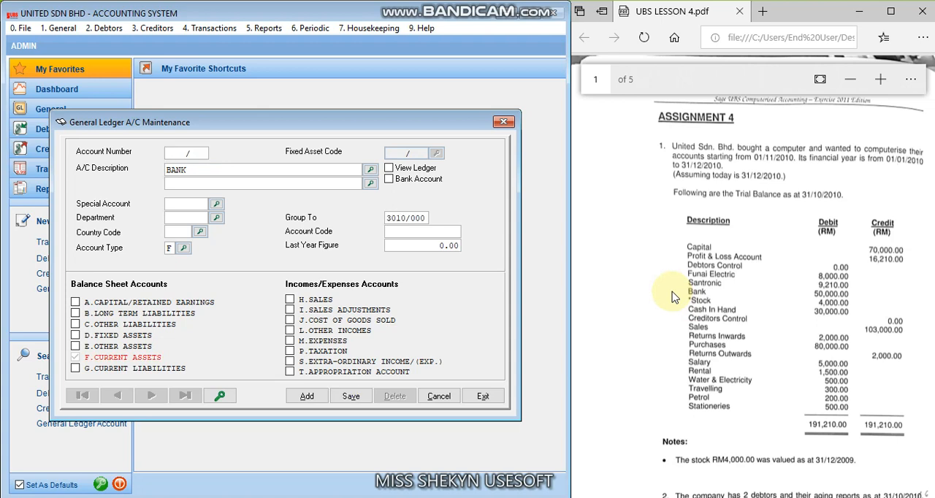
mouse_move(699, 301)
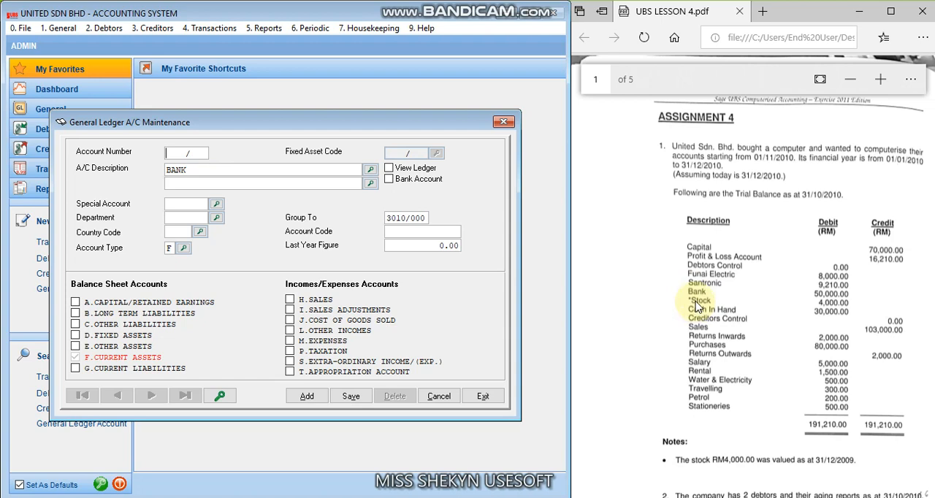
Enter account number 3020/000 for the Stock account.
text(3020/000)
click(186, 204)
text(BS)
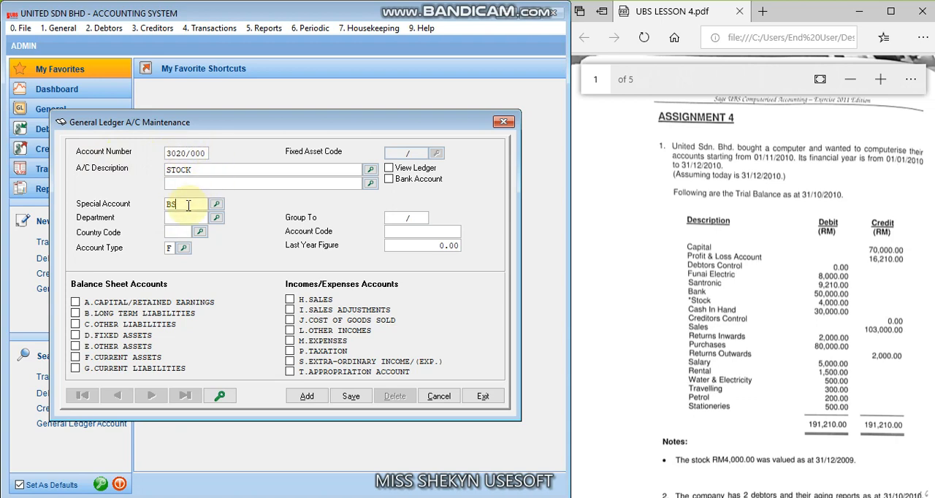
mouse_move(152, 212)
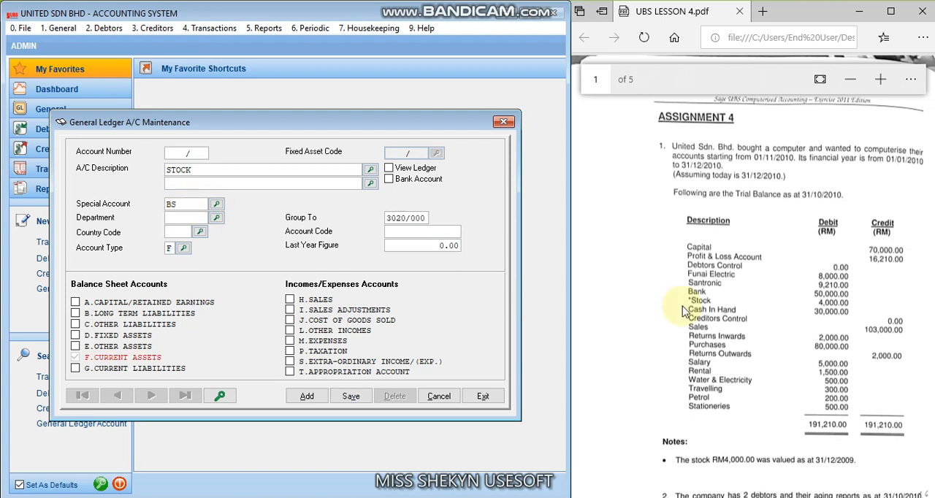
Enter 3030/000 'CASH IN HAND' and 'CREDITORS CONTROL' account descriptions.
text(3030)
text(C)
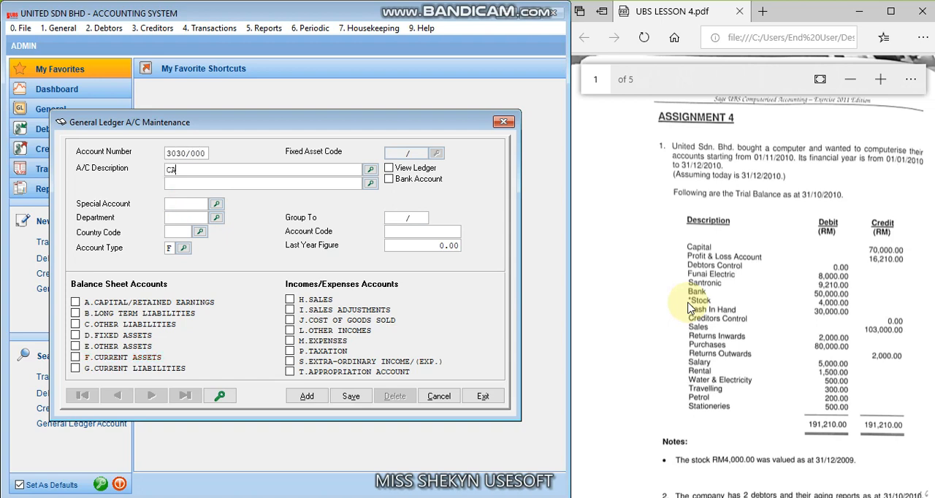
text(AHS IN HAND)
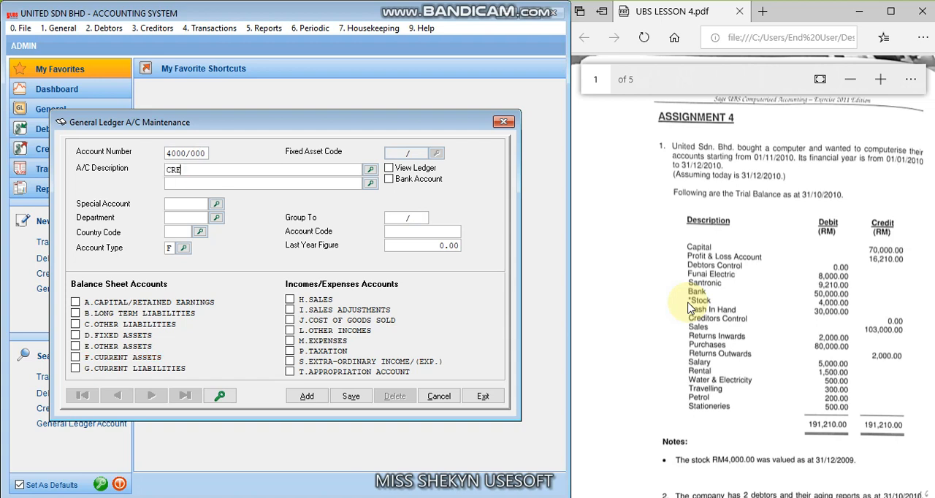
text(DITORS CONTR)
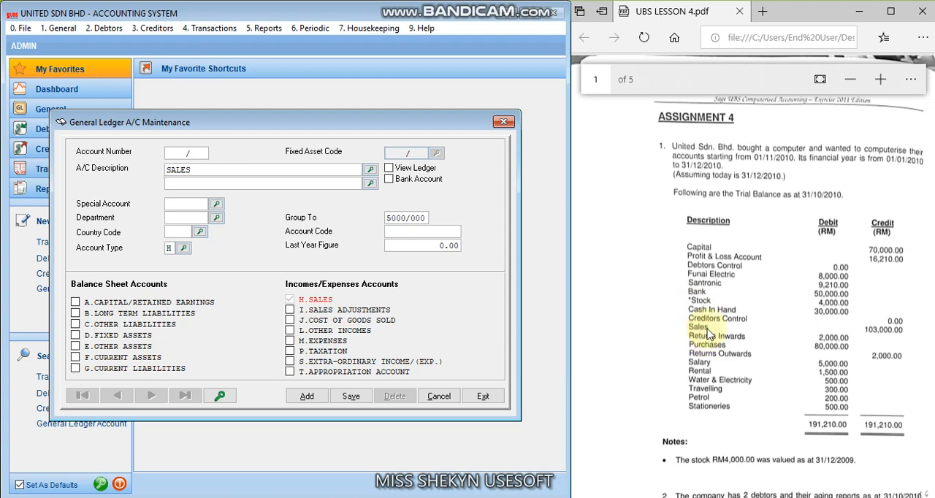
mouse_move(706, 344)
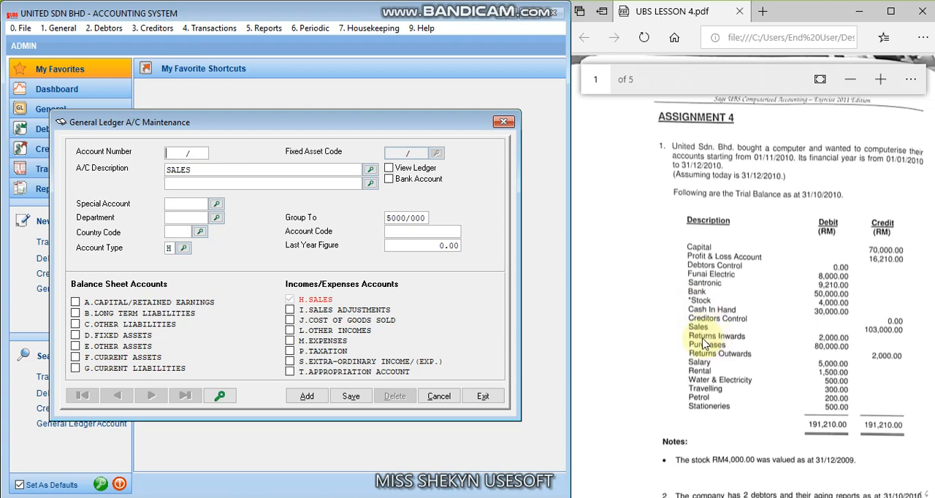
mouse_move(683, 343)
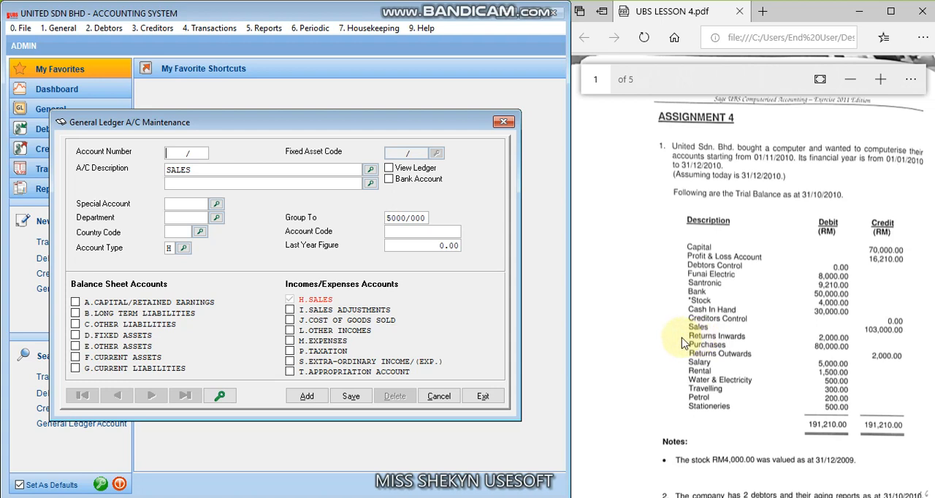
Save 5020/000 'RETURN INWARDS' classified as a sales adjustment account.
text(5020)
click(263, 169)
text(RE)
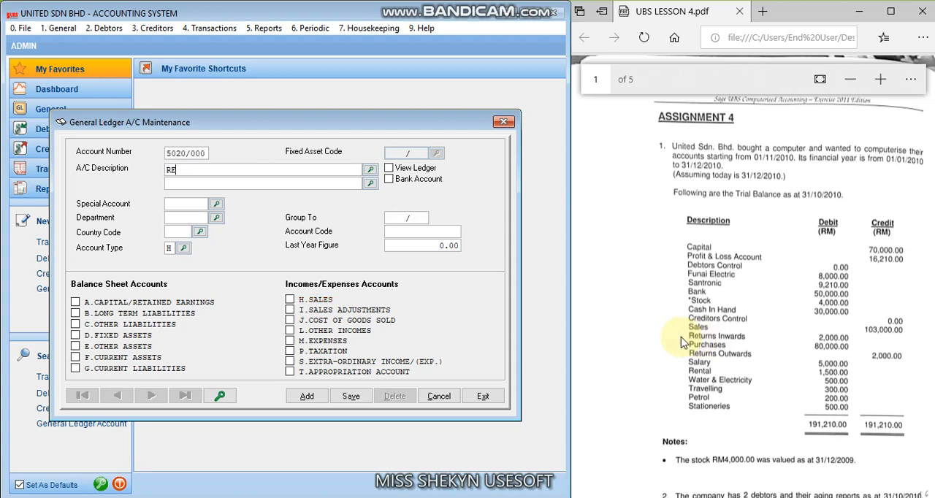
text(TURN INWARDS)
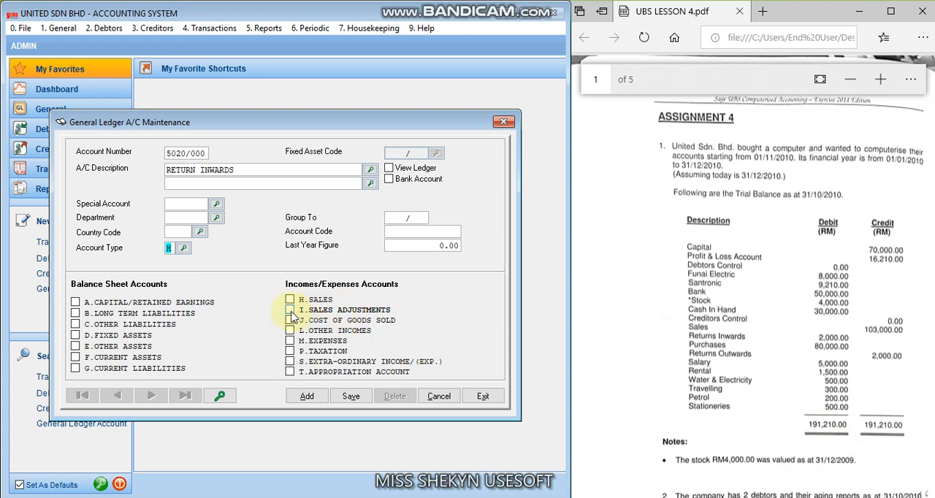
click(290, 309)
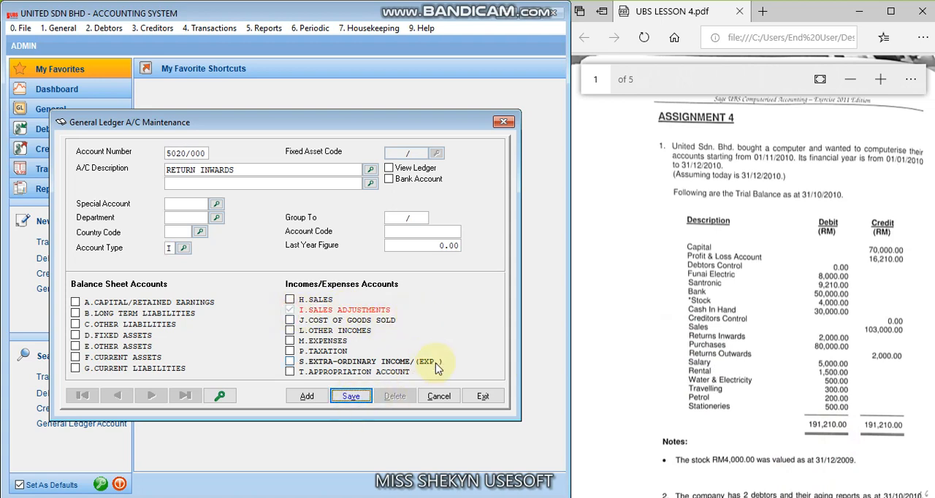
click(350, 395)
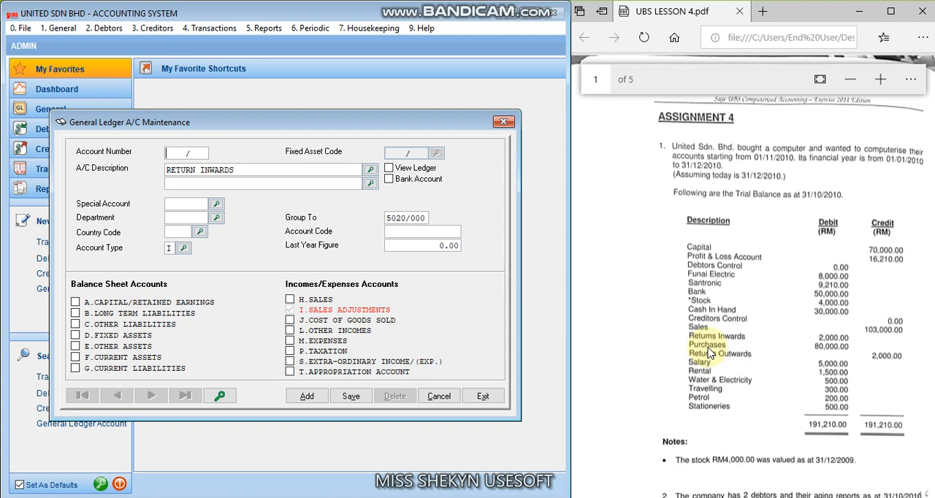
mouse_move(709, 372)
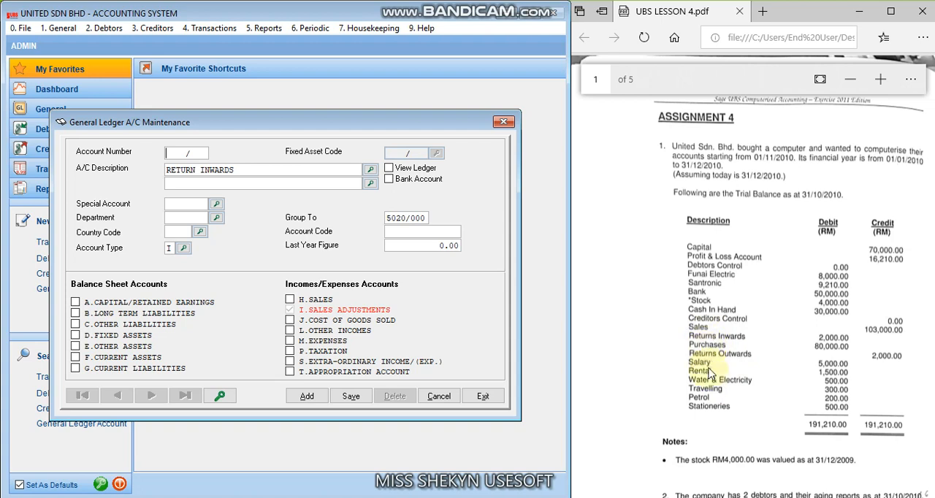
mouse_move(704, 405)
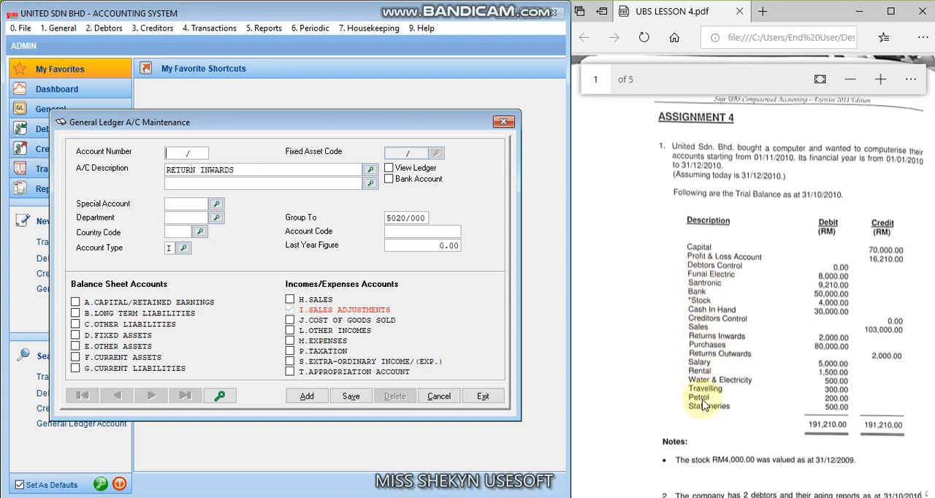
mouse_move(704, 358)
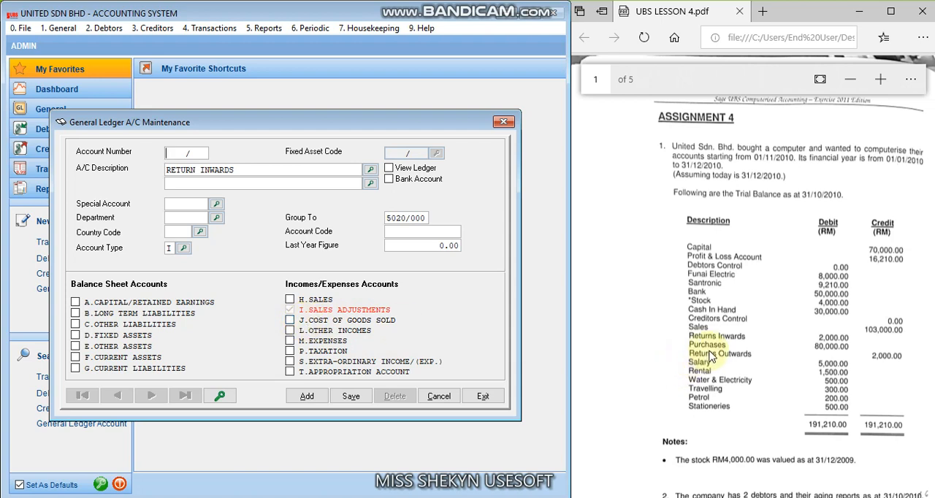
mouse_move(704, 355)
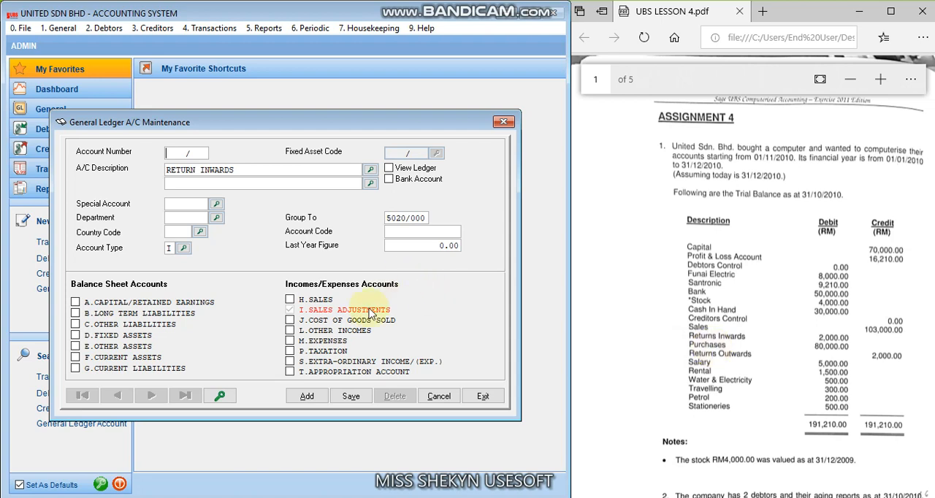
mouse_move(385, 324)
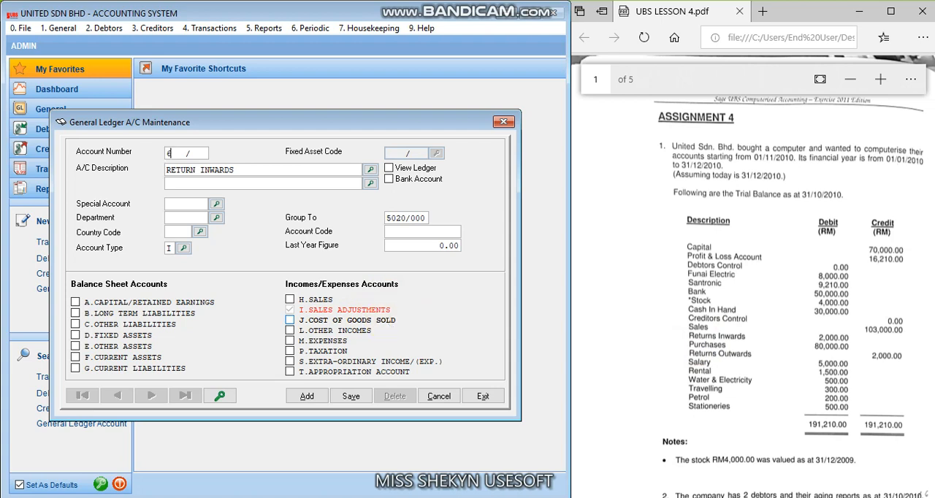
Save 6000/000 'OPENING STOCK' with special account OS under cost of goods sold.
text(000/000)
click(263, 170)
text(OPENING)
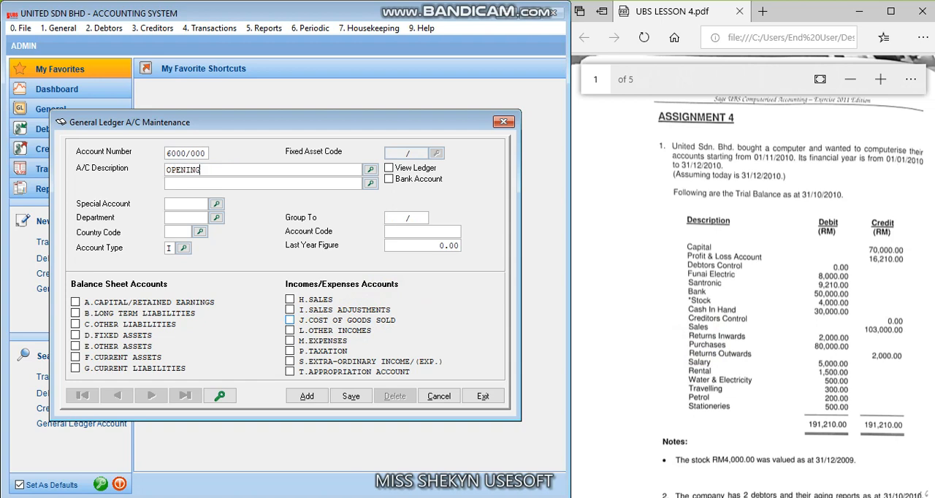
text(STOCK)
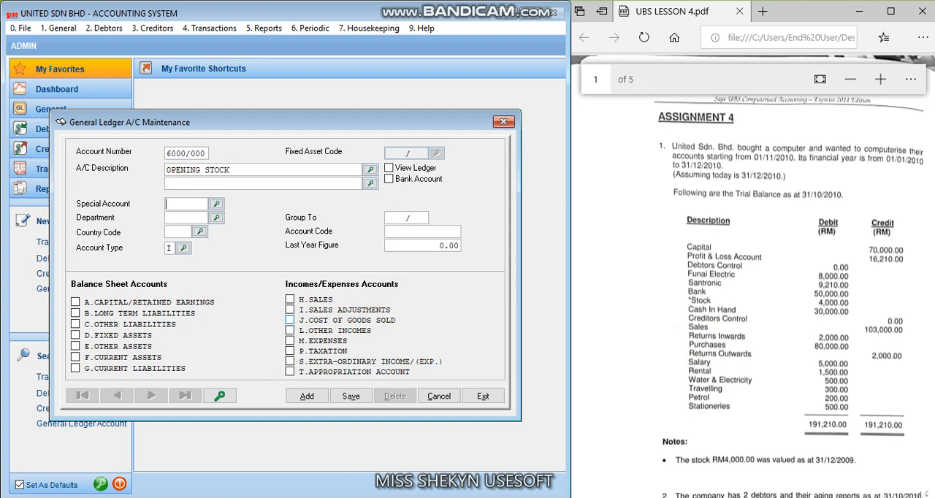
text(OS)
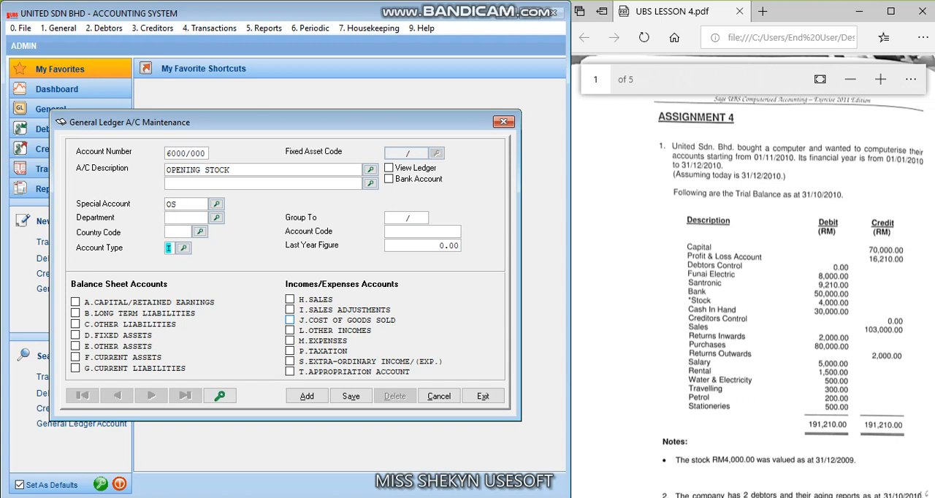
click(289, 320)
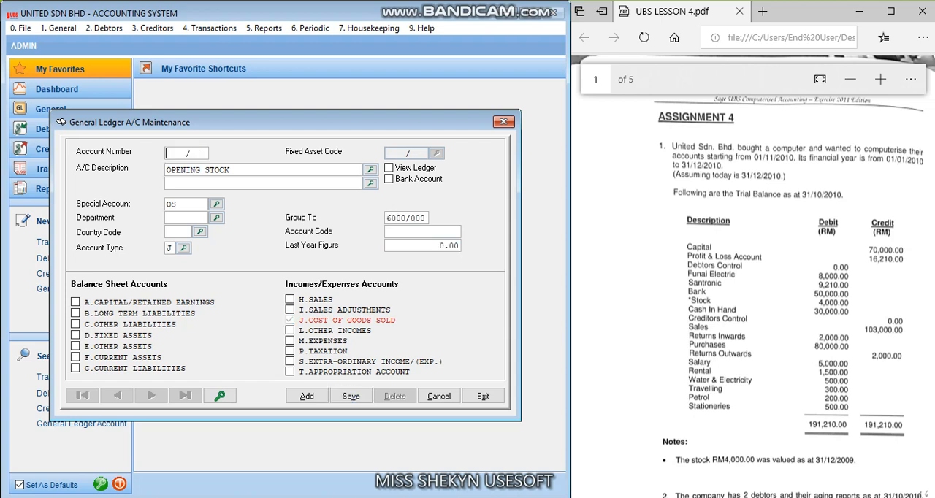
Save 6010/000 'PURCHASES' as a type J cost of goods sold account.
text(6010/000)
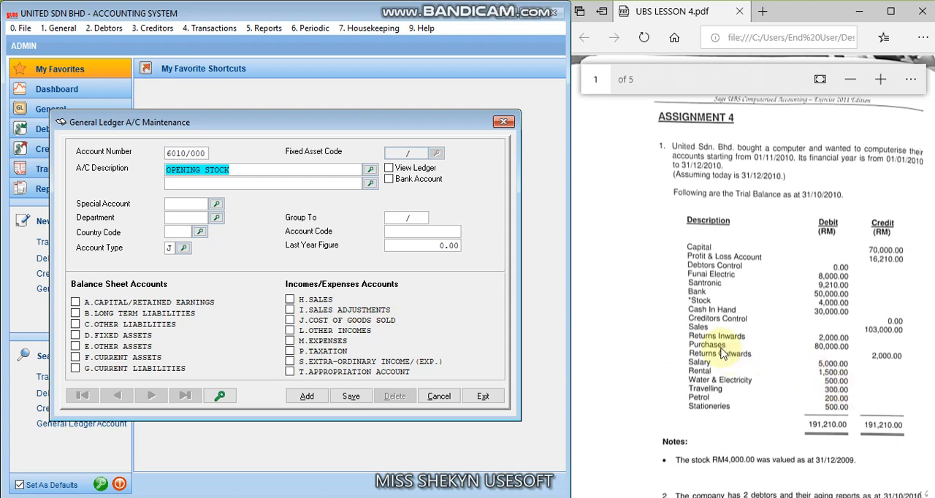
text(PURCHASE)
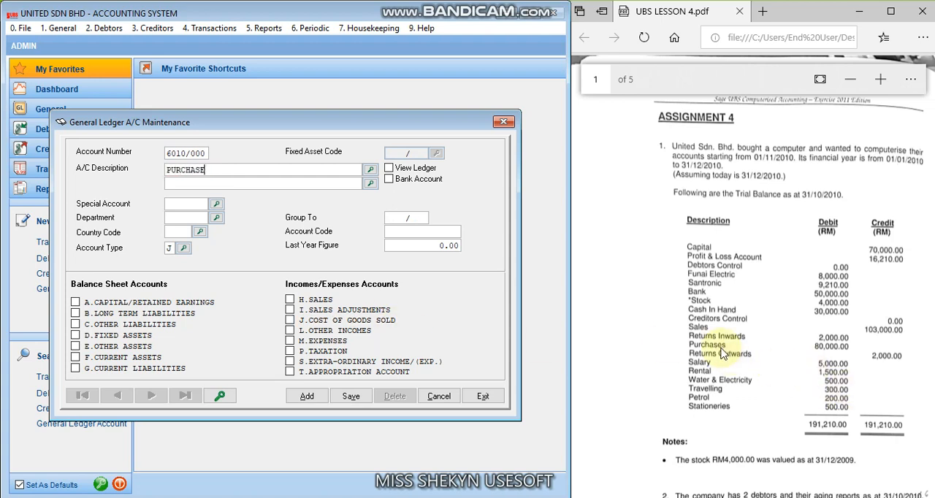
text(S)
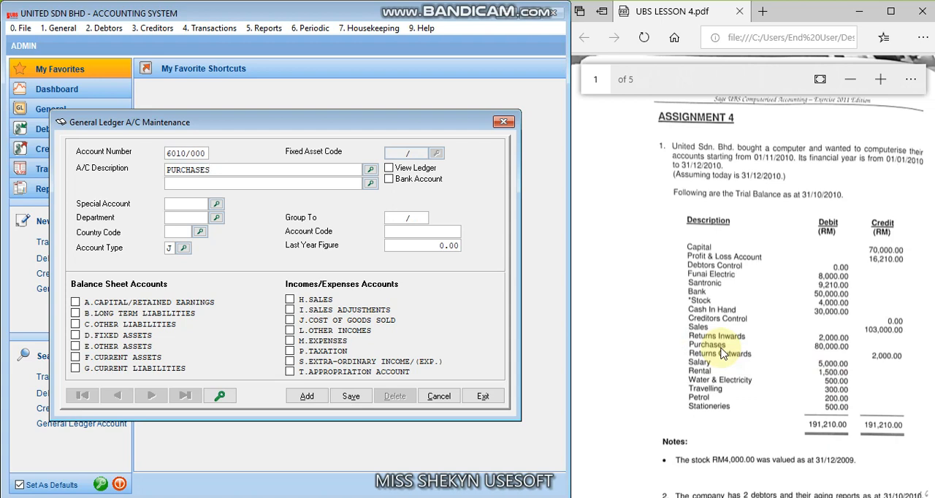
click(263, 184)
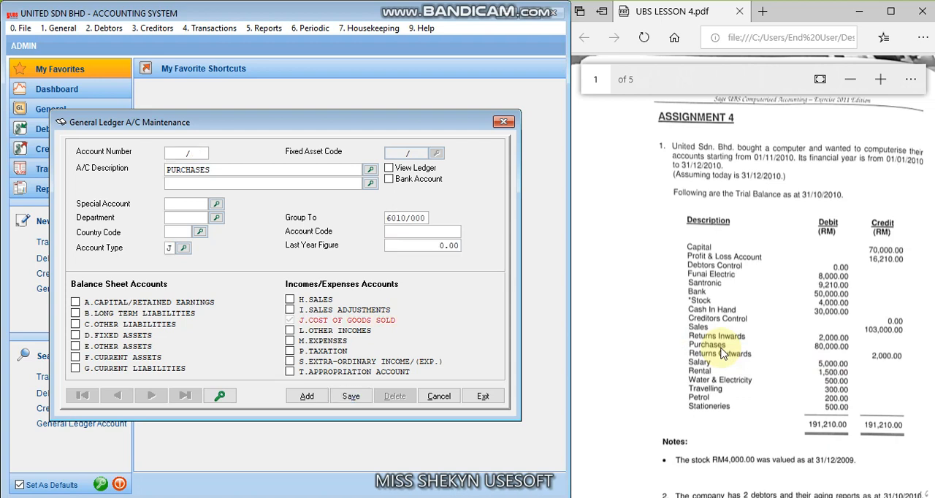
Save 6020/000 'CLOSING STOCK' with special account CS under cost of goods sold.
text(6020)
text(CLOSING STOCK)
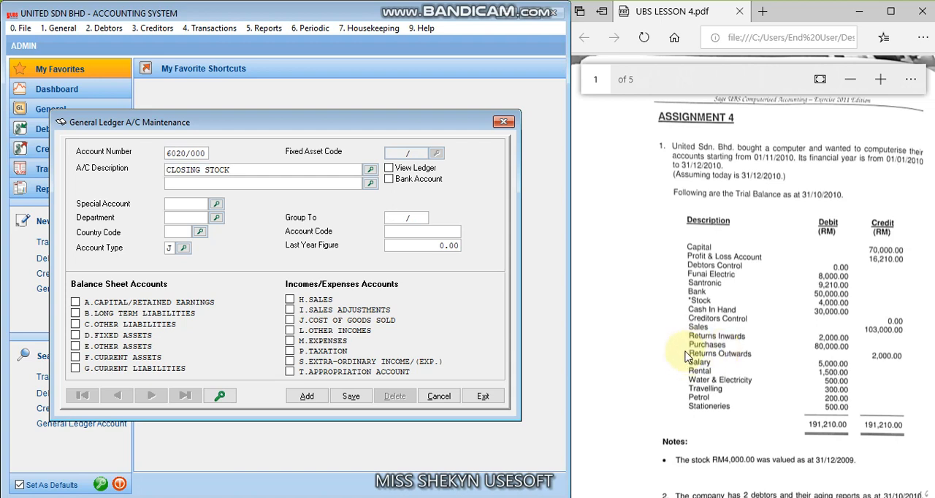
mouse_move(687, 340)
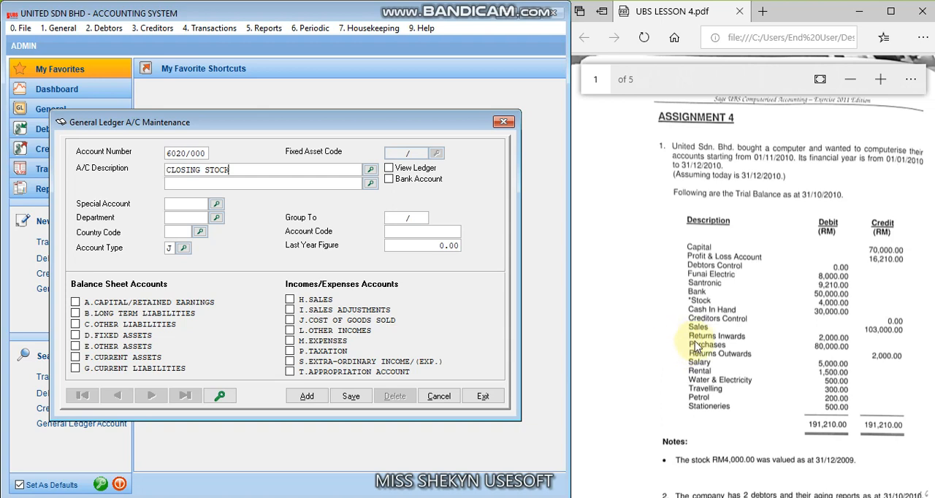
mouse_move(690, 355)
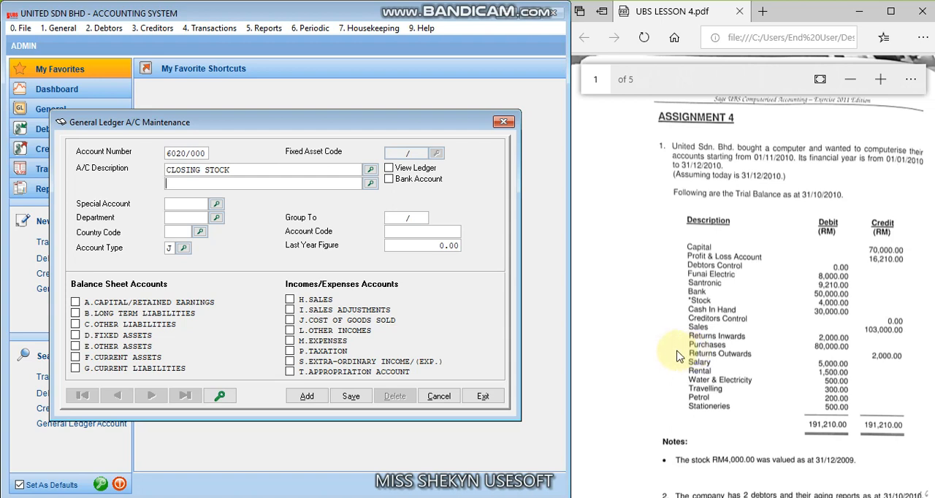
click(263, 184)
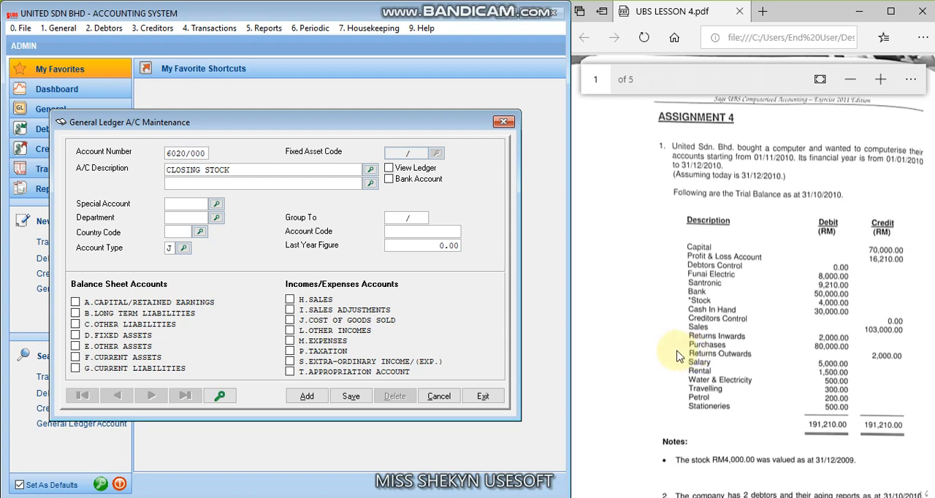
text(CS)
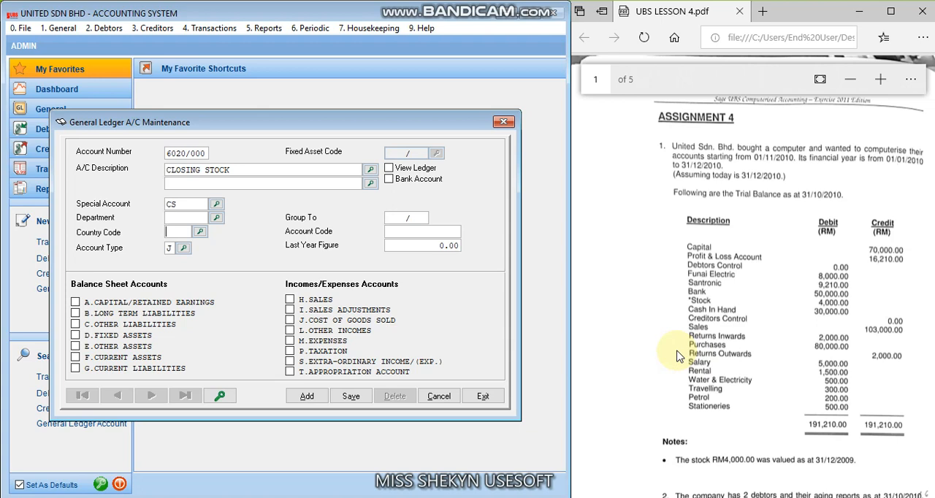
click(422, 232)
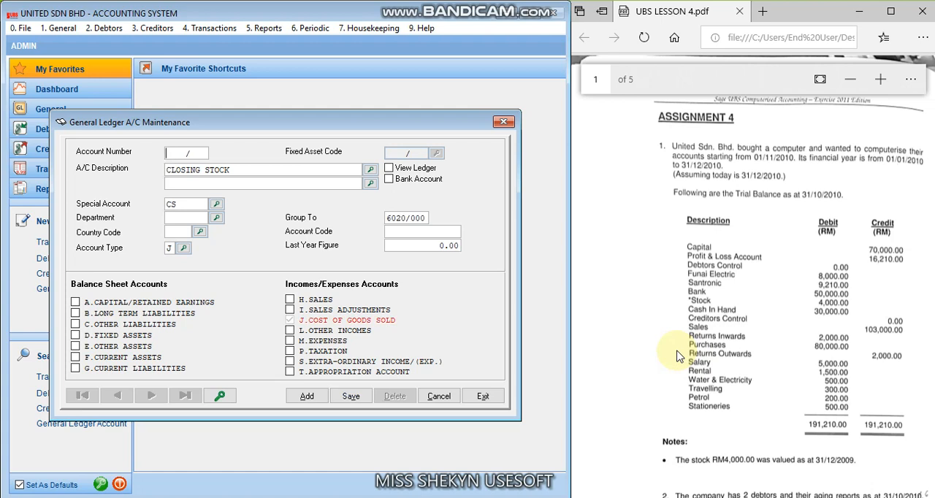
mouse_move(704, 366)
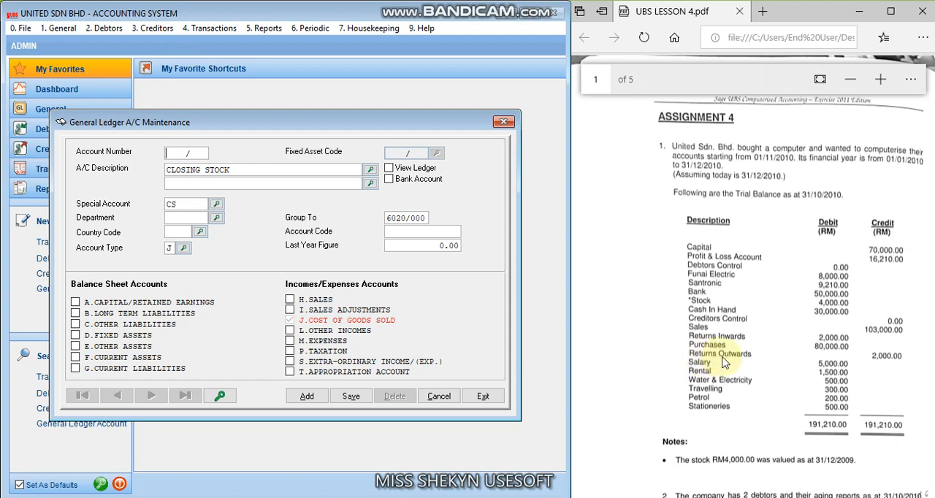
Enter account 6030/000 with description 'RETURN OUTWARDS'.
text(603)
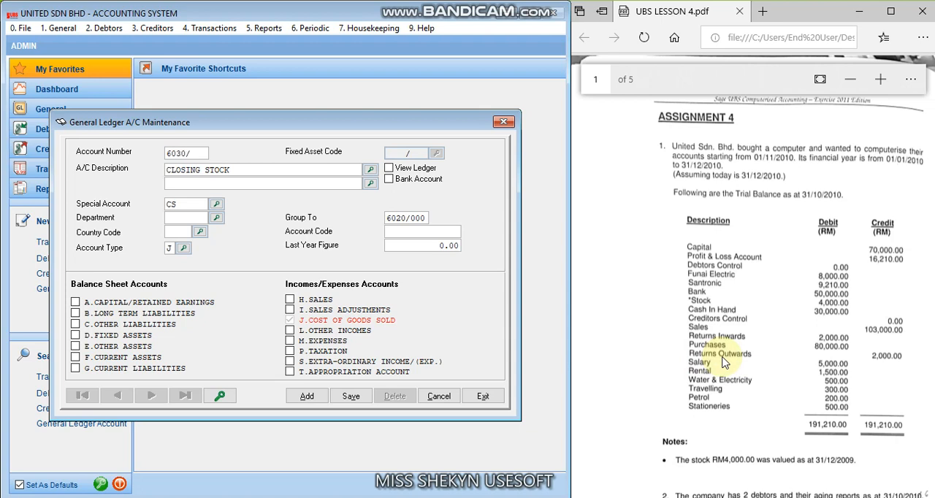
text(000)
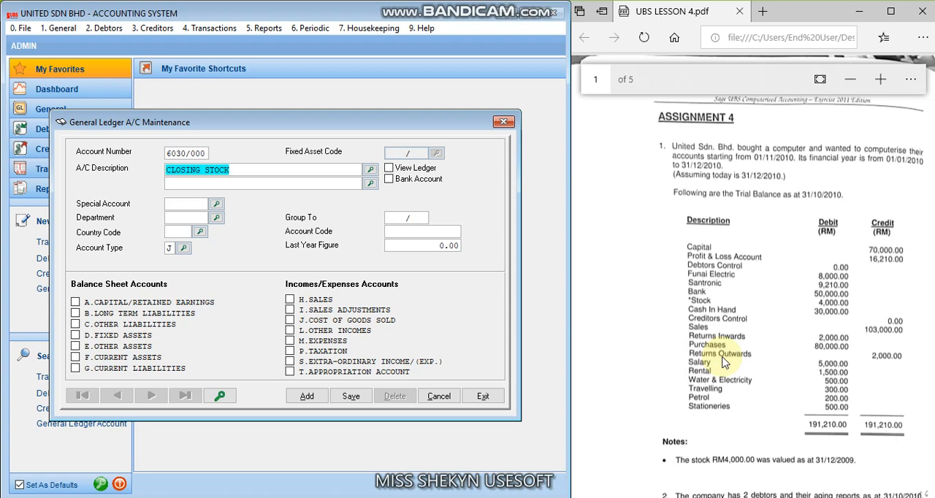
text(RETRUN)
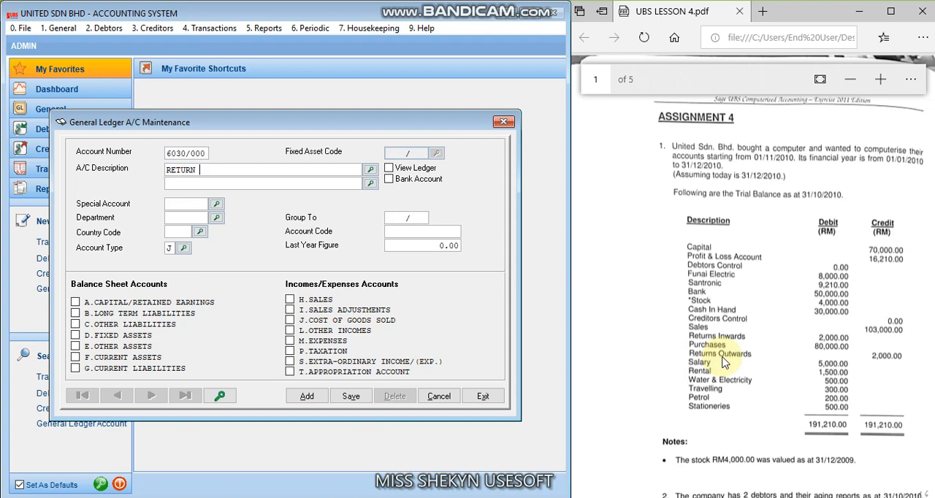
text(OUTWA)
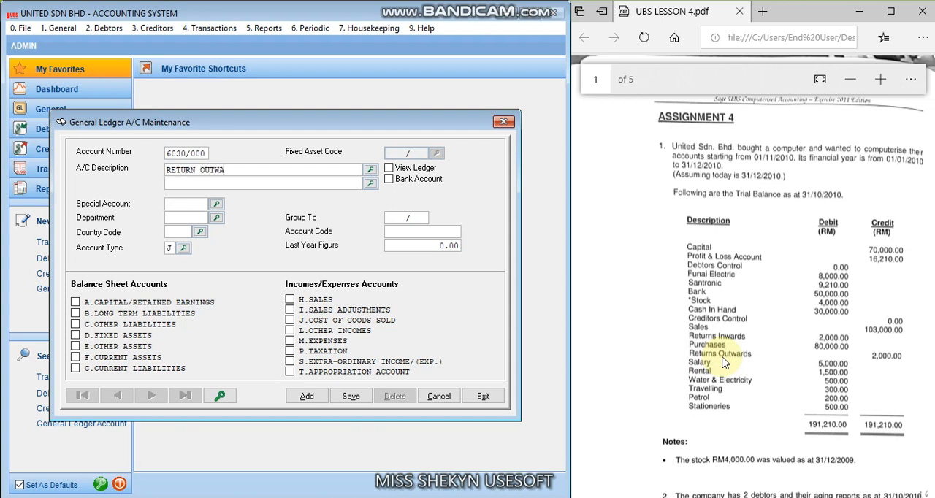
text(RDS)
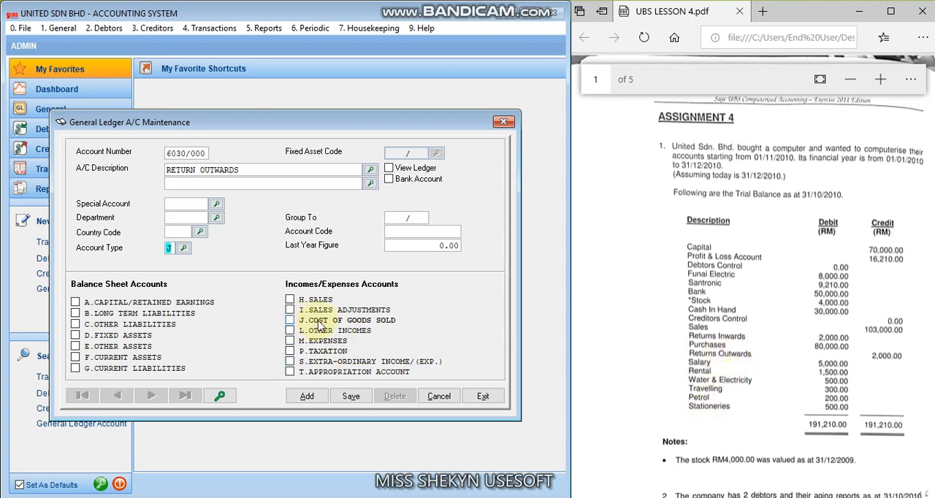
mouse_move(425, 346)
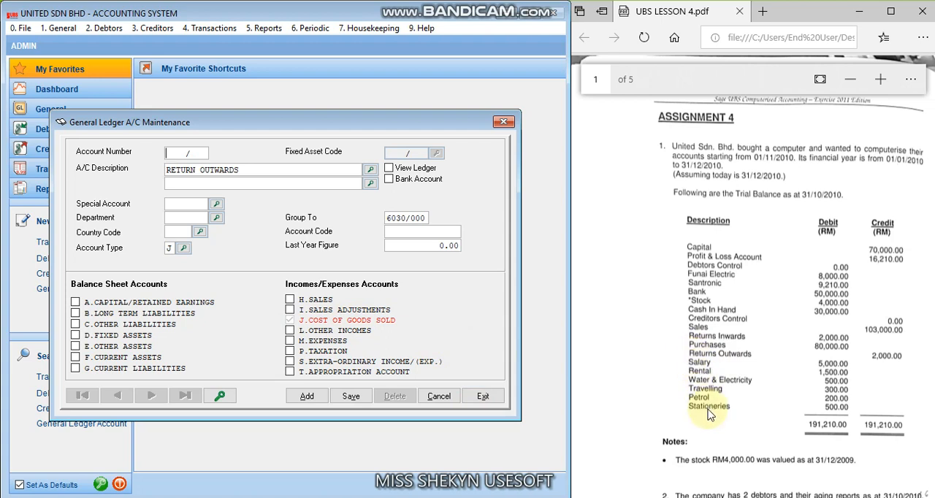
Enter account 9010/000 described as SALARY and classify it as type M (Expenses).
text(5)
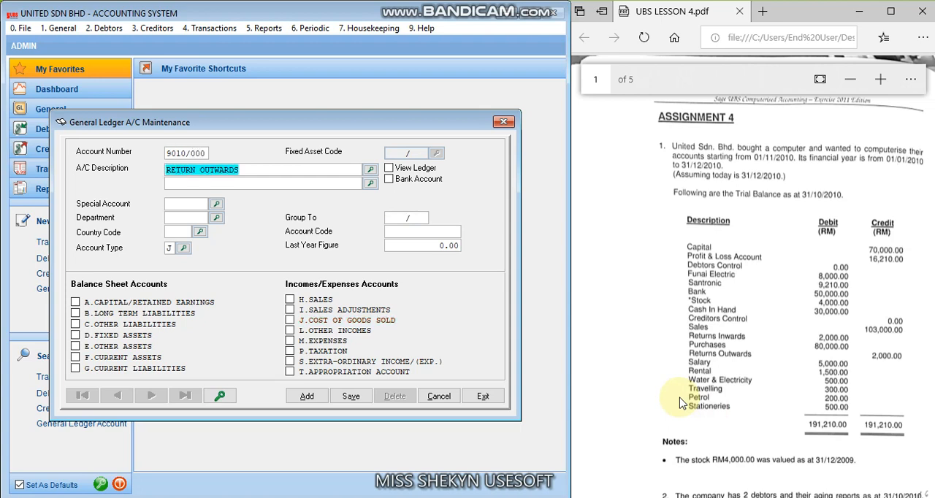
text(SALARY)
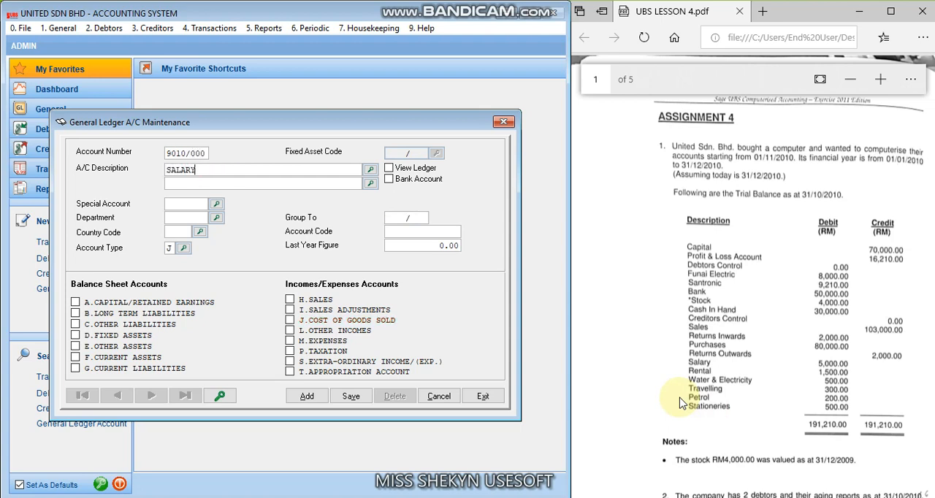
click(290, 341)
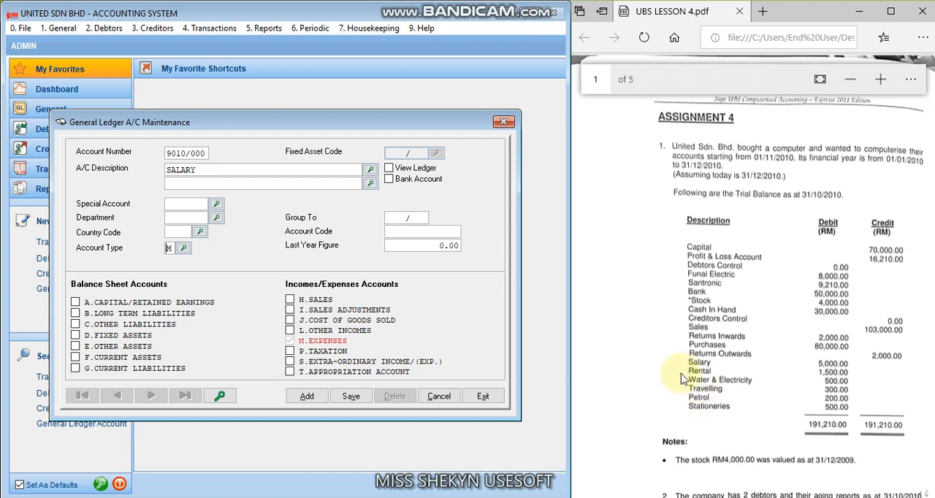
mouse_move(685, 412)
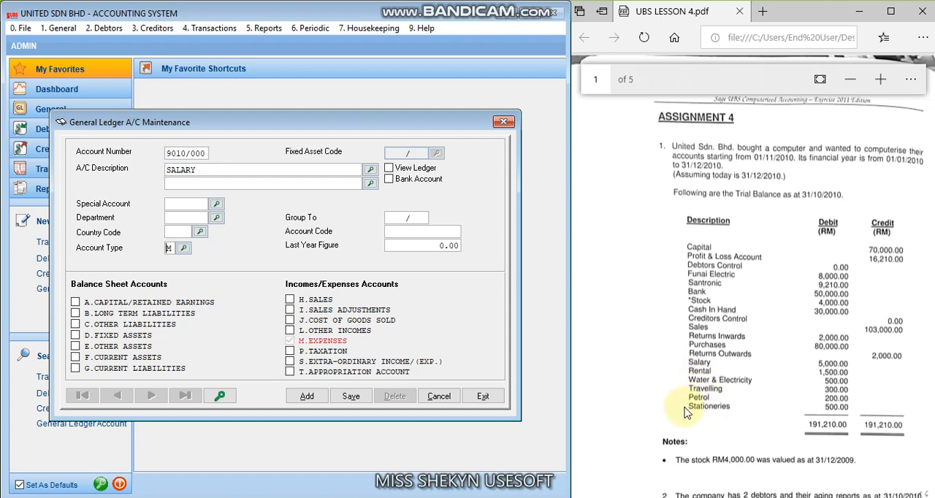